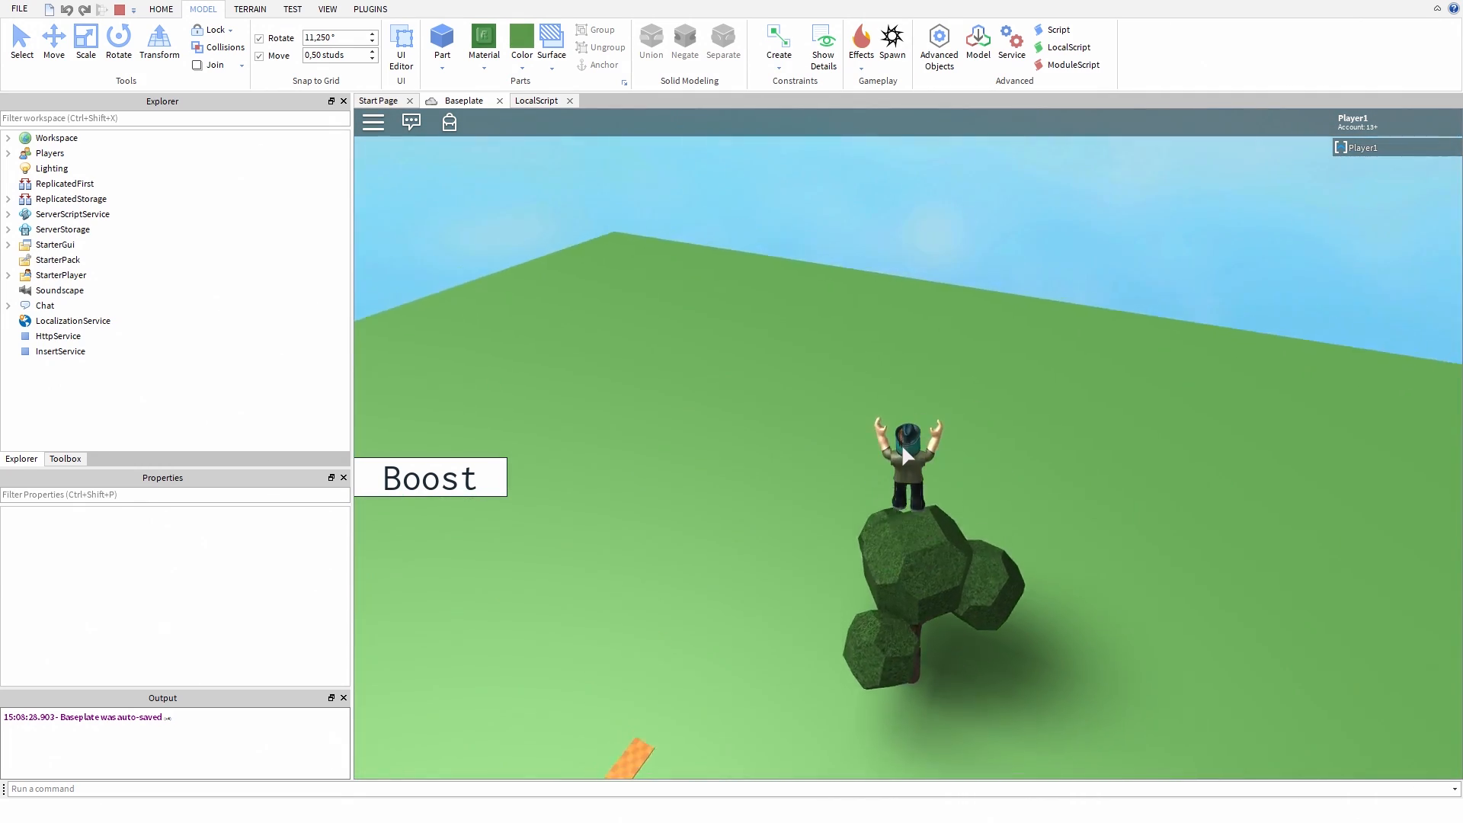
Step: Show the Insert Object list for the Boost part from its Explorer context menu
right_click(62, 182)
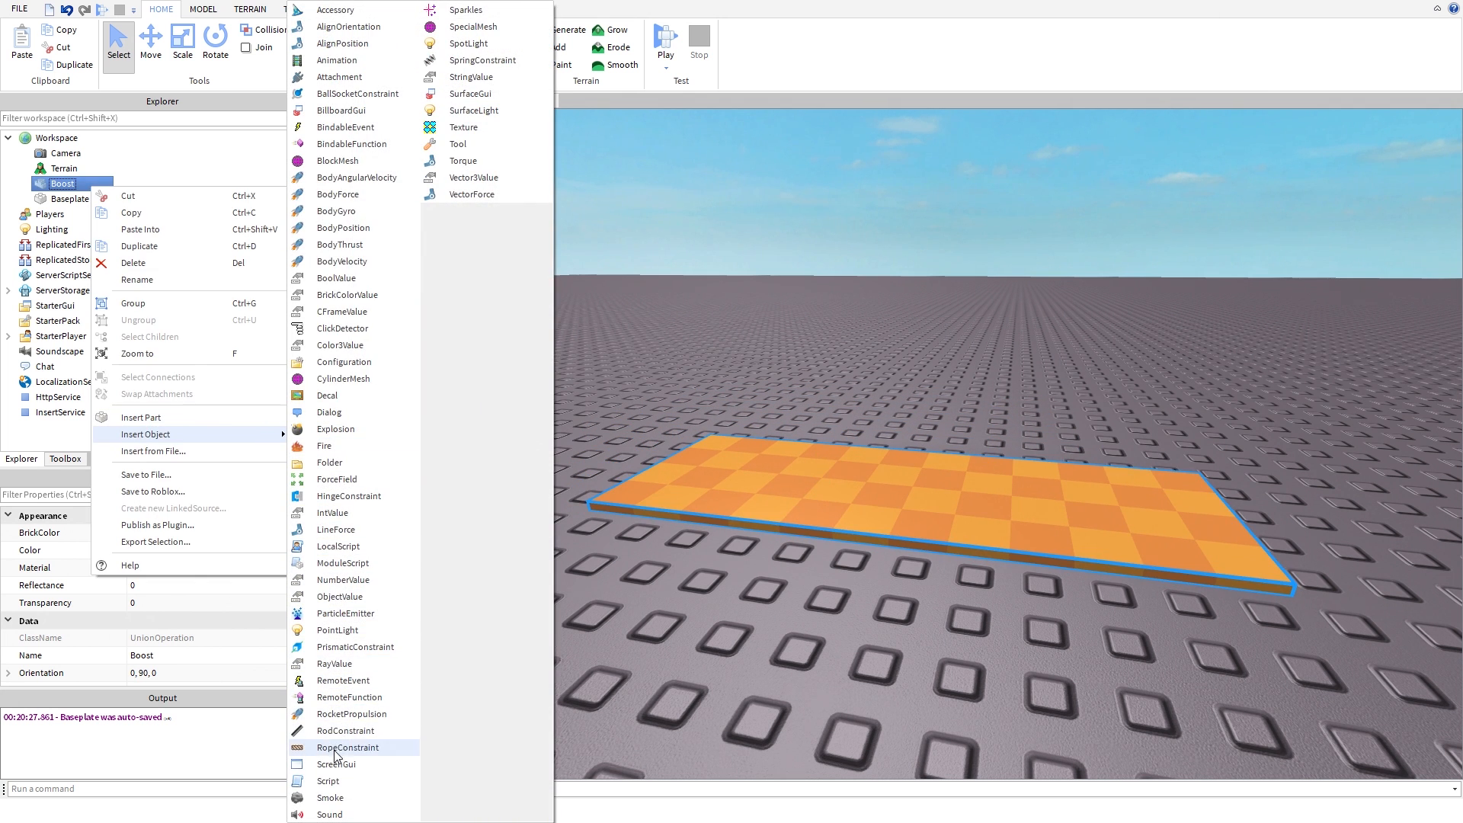
Step: Insert a Script into the Boost part for the touch boost
click(329, 780)
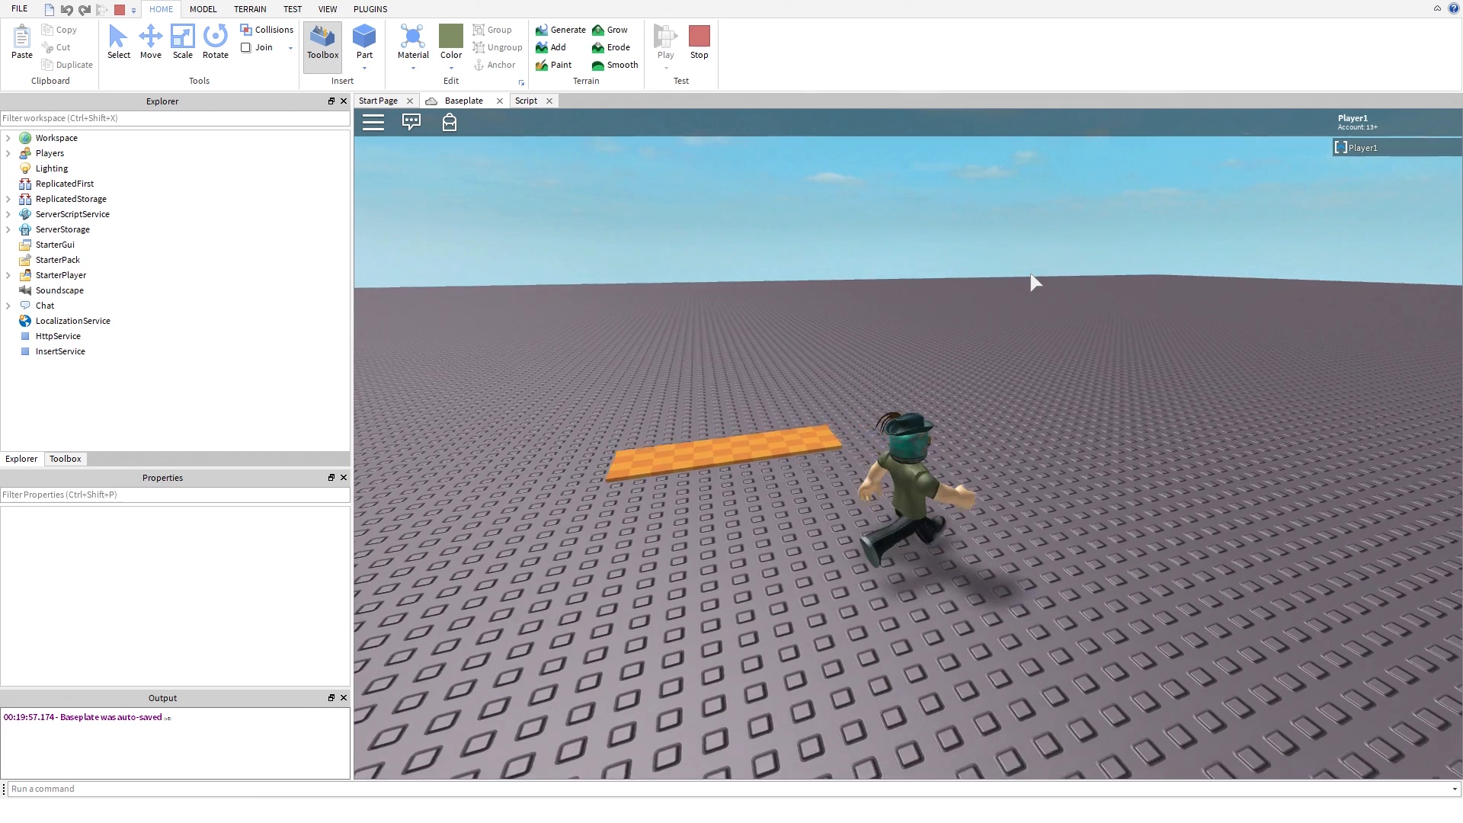
Step: Walk the playtest character onto the orange Boost pad
click(526, 101)
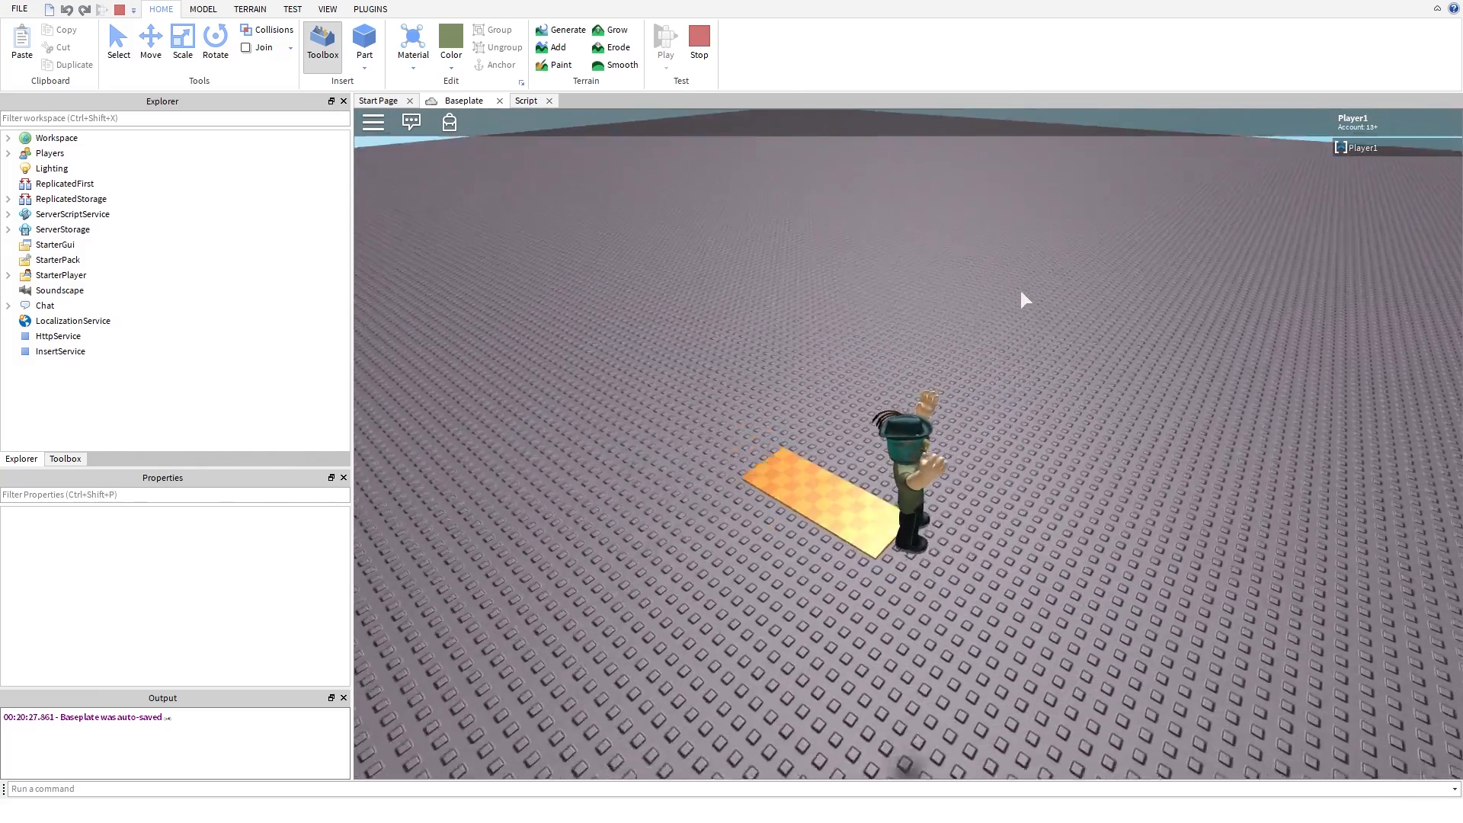
Step: Insert a TextButton labelled Boost into the ScreenGui under StarterGui
right_click(55, 244)
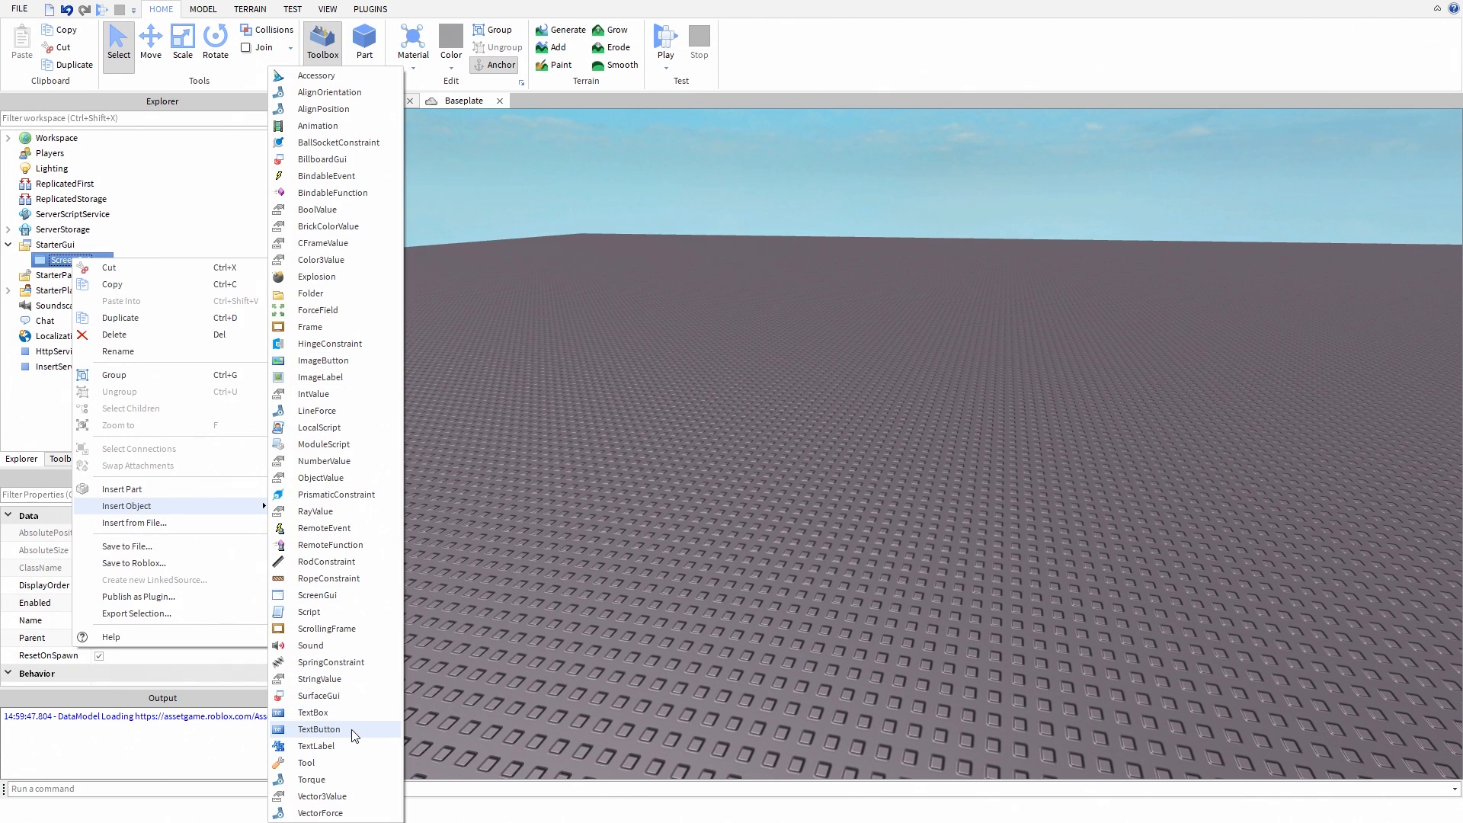
click(318, 728)
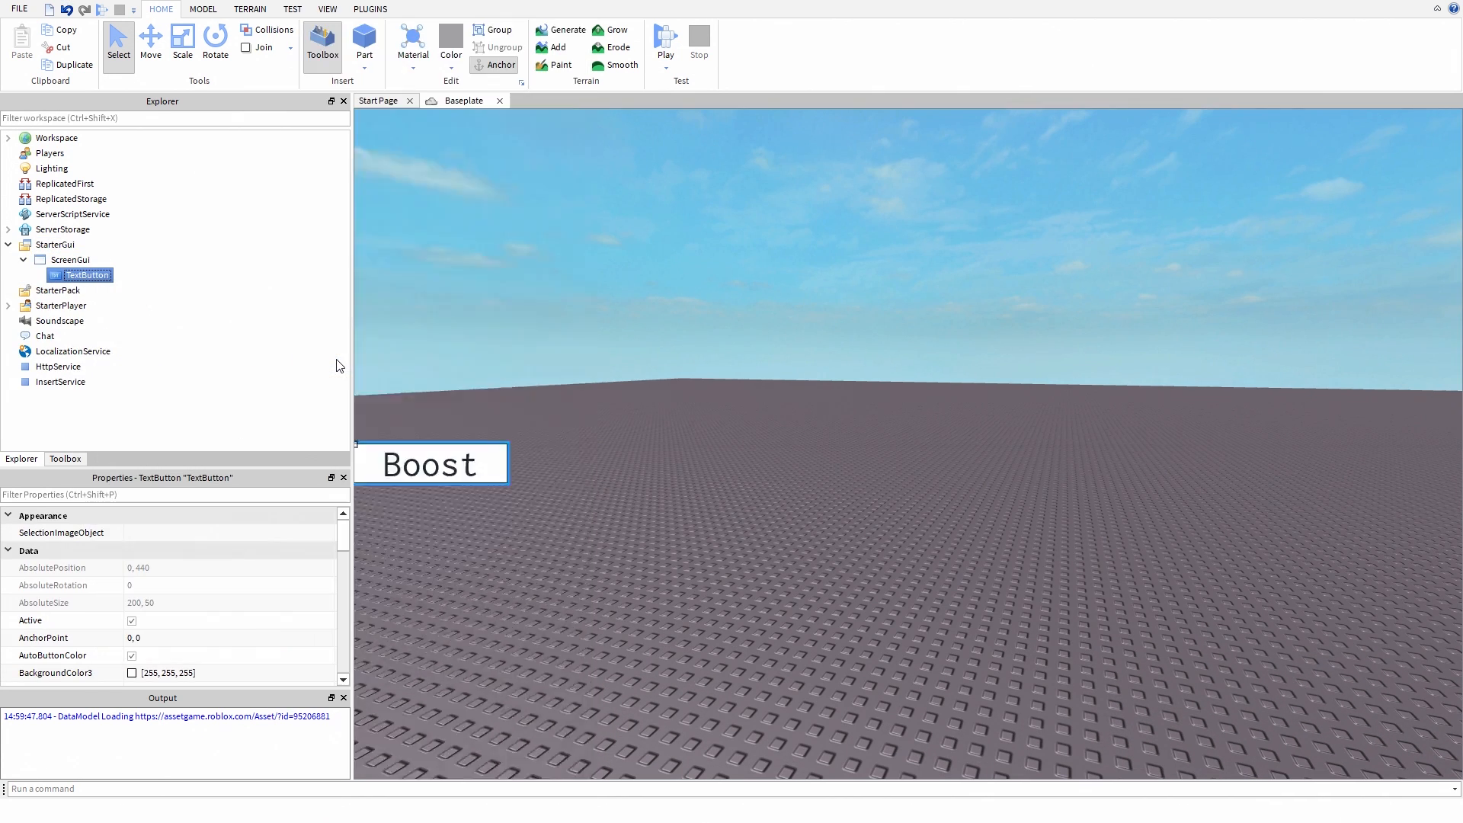